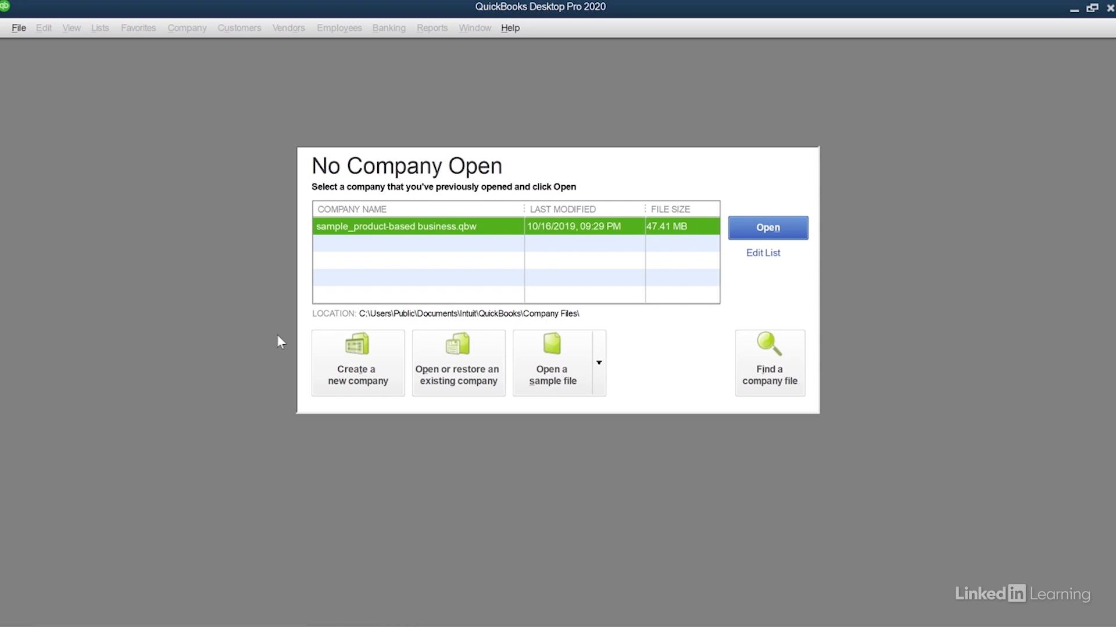
{"action": "mouse_move", "coordinate": [293, 347]}
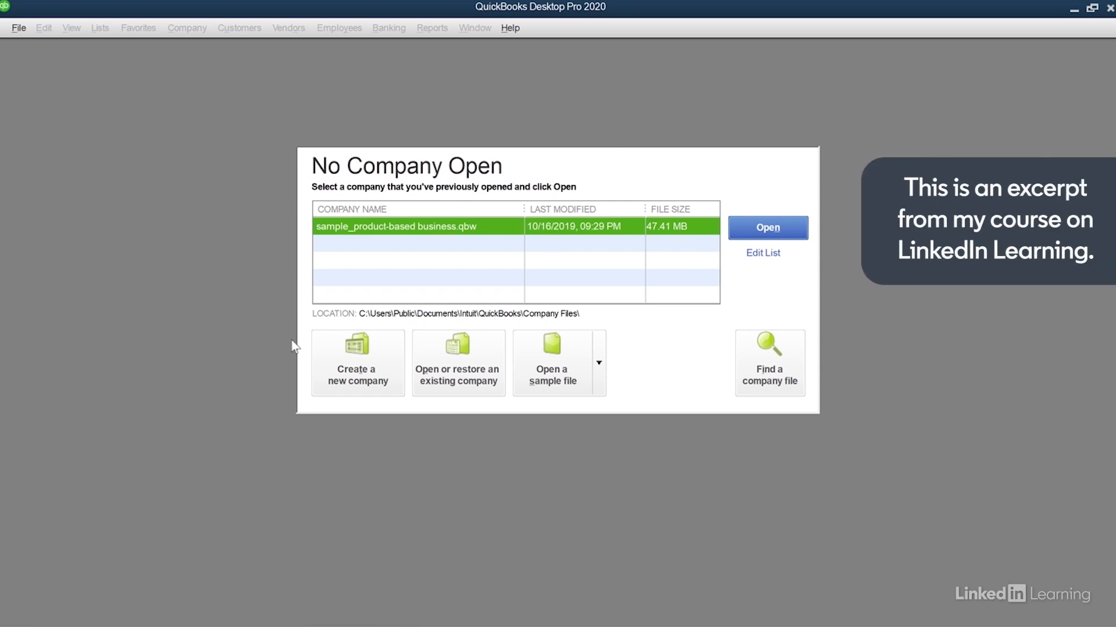
{"action": "mouse_move", "coordinate": [328, 355]}
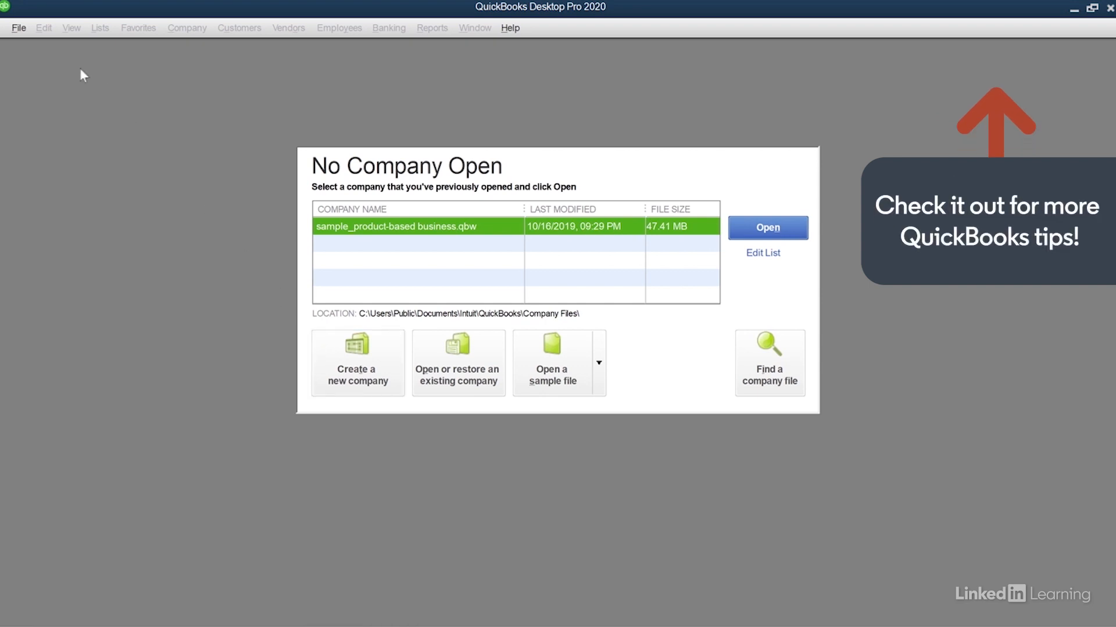
- Start a new company file from the File menu and begin guided setup
{"action": "left_click", "coordinate": [19, 27]}
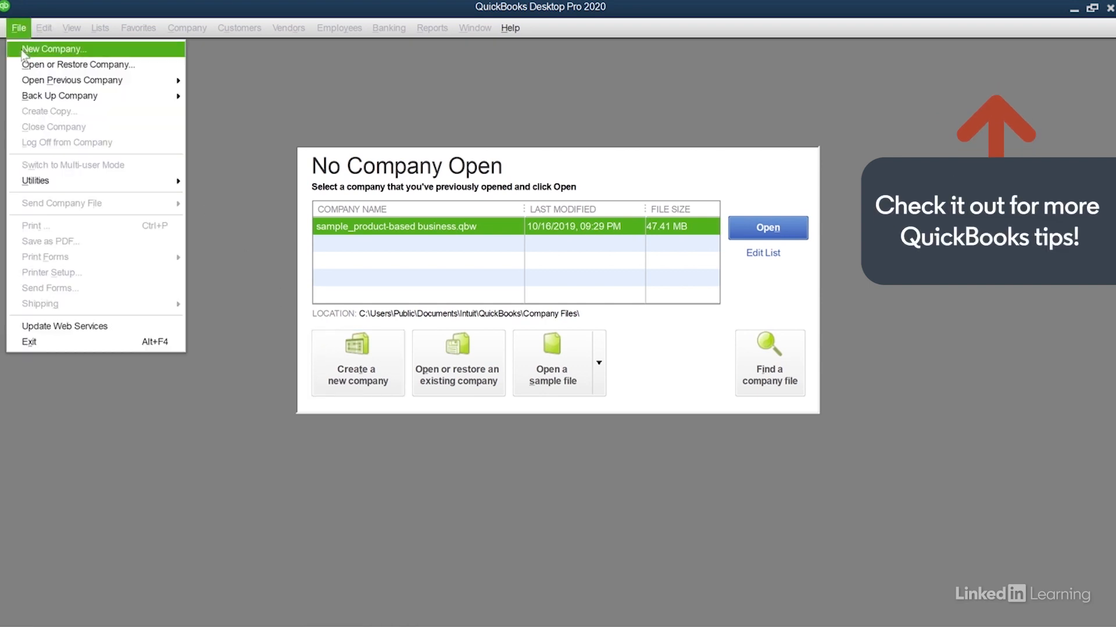
{"action": "left_click", "coordinate": [51, 49]}
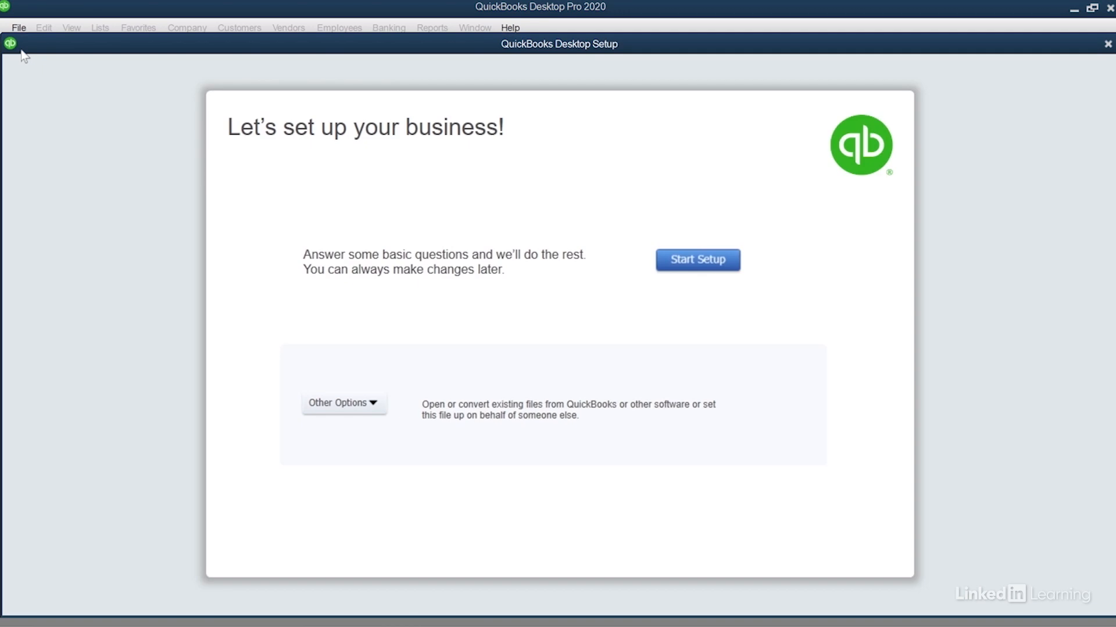
{"action": "mouse_move", "coordinate": [688, 257]}
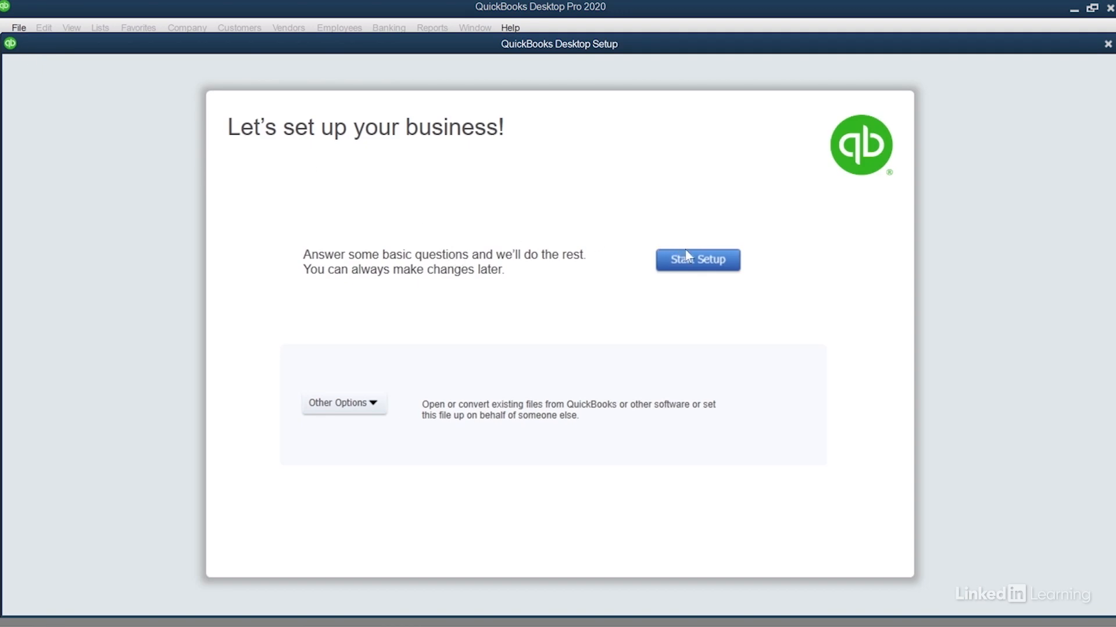
{"action": "left_click", "coordinate": [698, 259]}
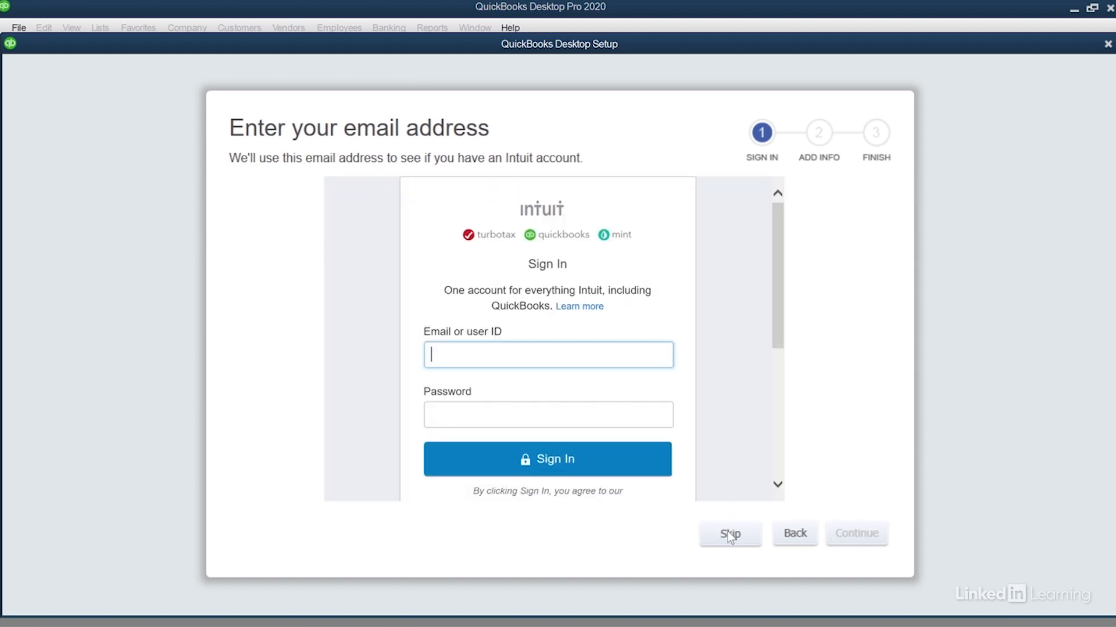
- Skip the Intuit sign-in and enter 'Two Trees Olive Oil' as the business name
{"action": "left_click", "coordinate": [731, 534]}
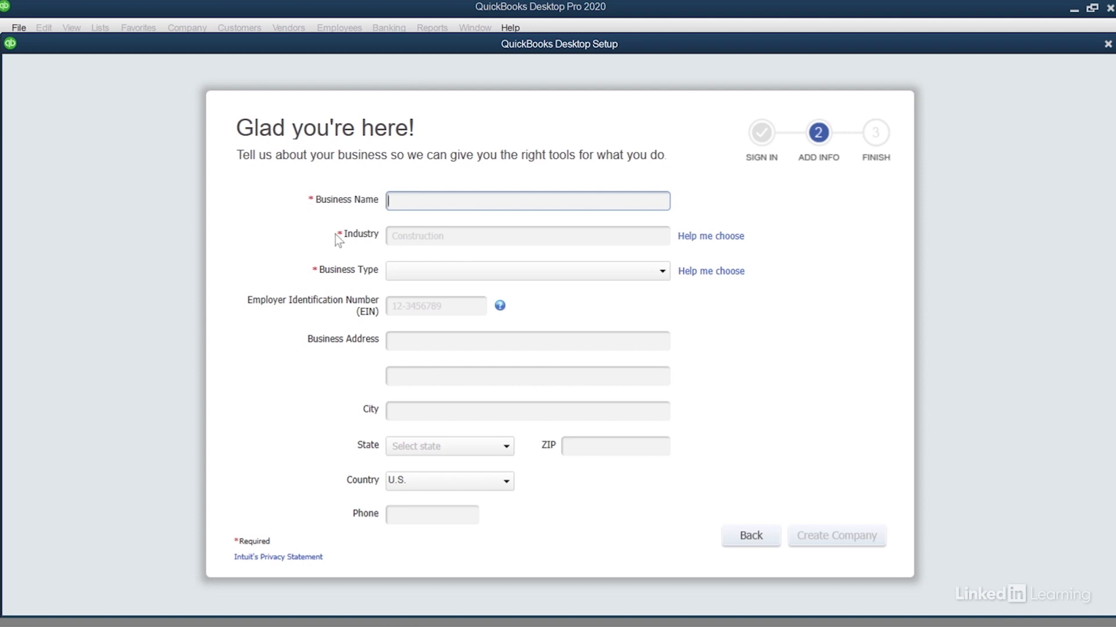
{"action": "mouse_move", "coordinate": [398, 189]}
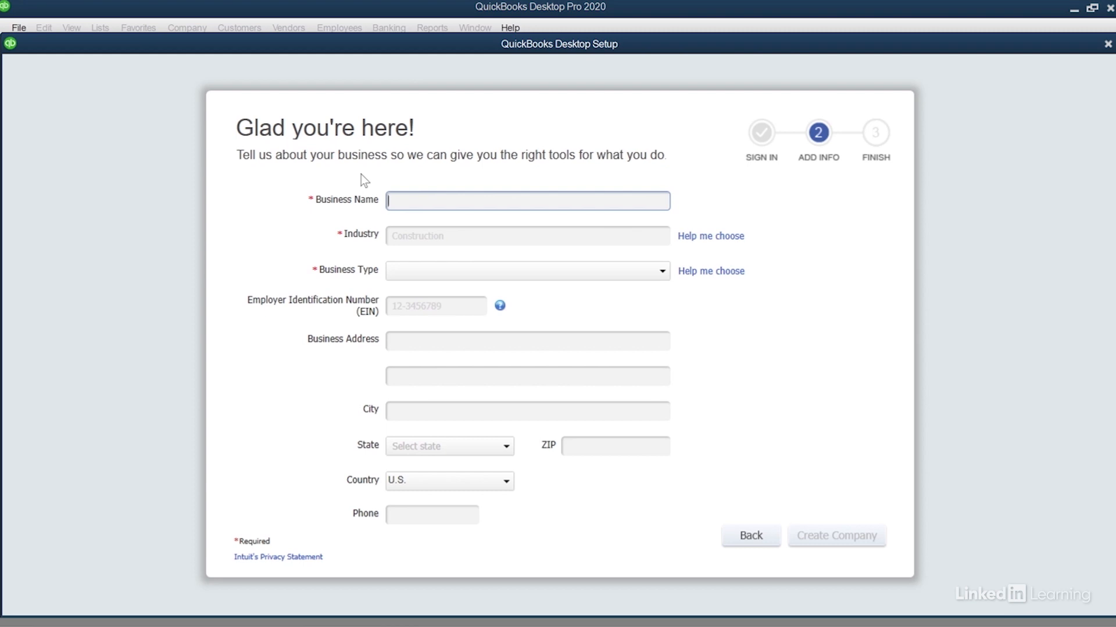
{"action": "type", "text": "T"}
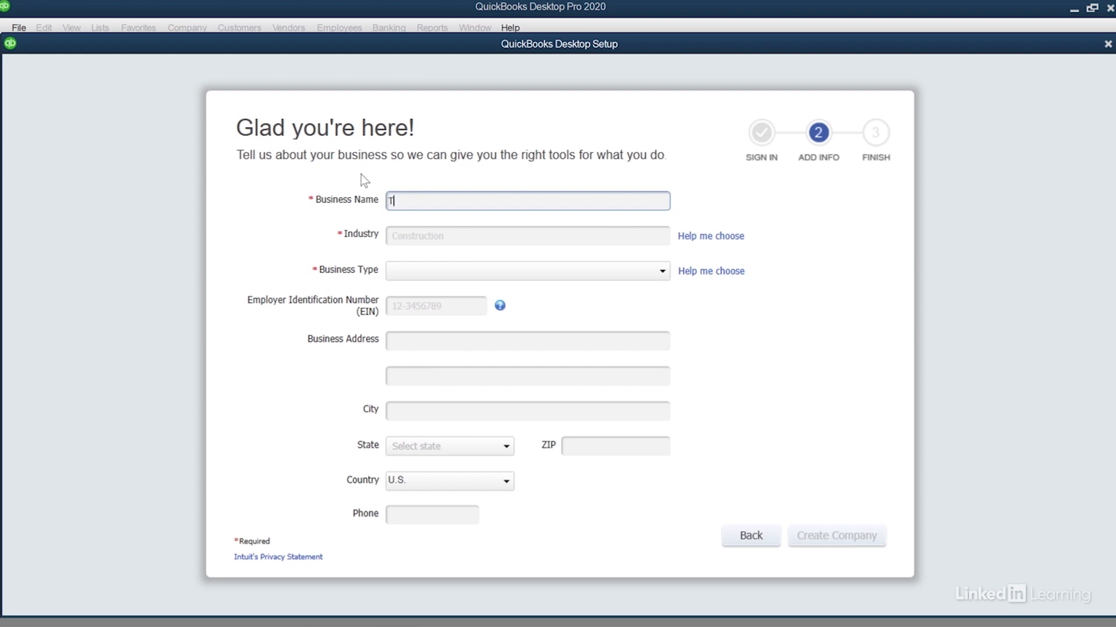
{"action": "type", "text": "wo Trees Olie"}
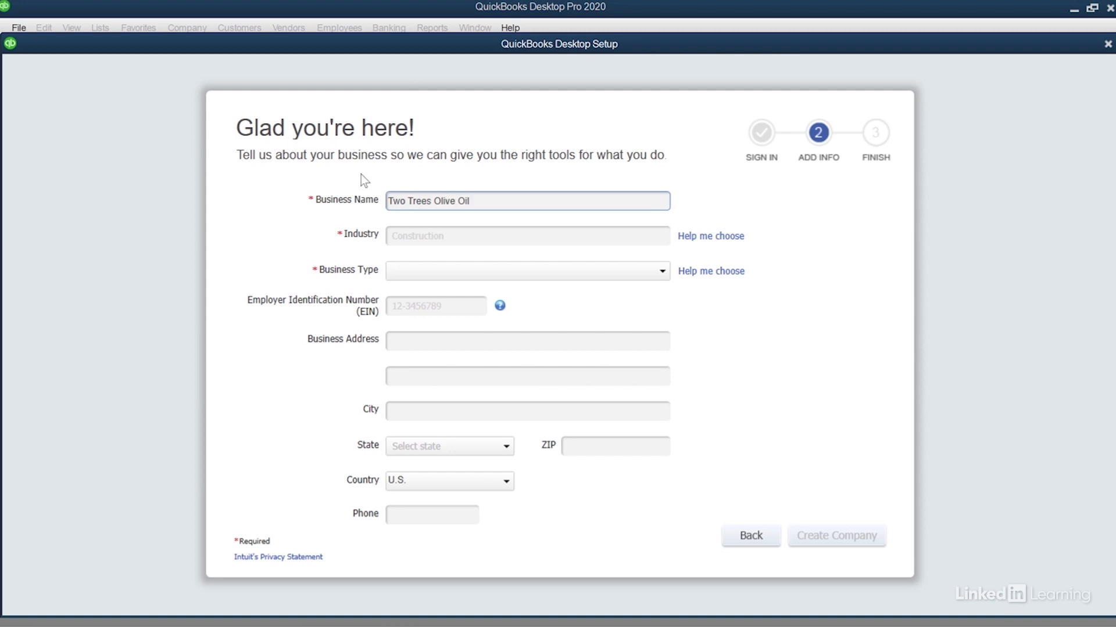
{"action": "left_click", "coordinate": [526, 236]}
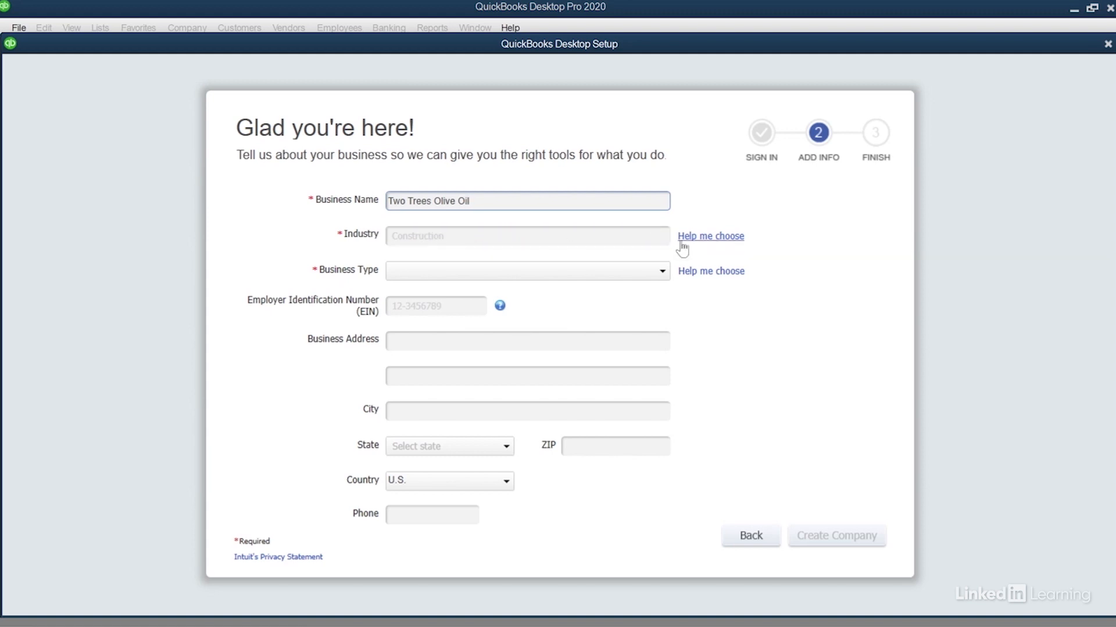
- Pick General Service-based Business from the recommended industry list and confirm it
{"action": "left_click", "coordinate": [710, 236]}
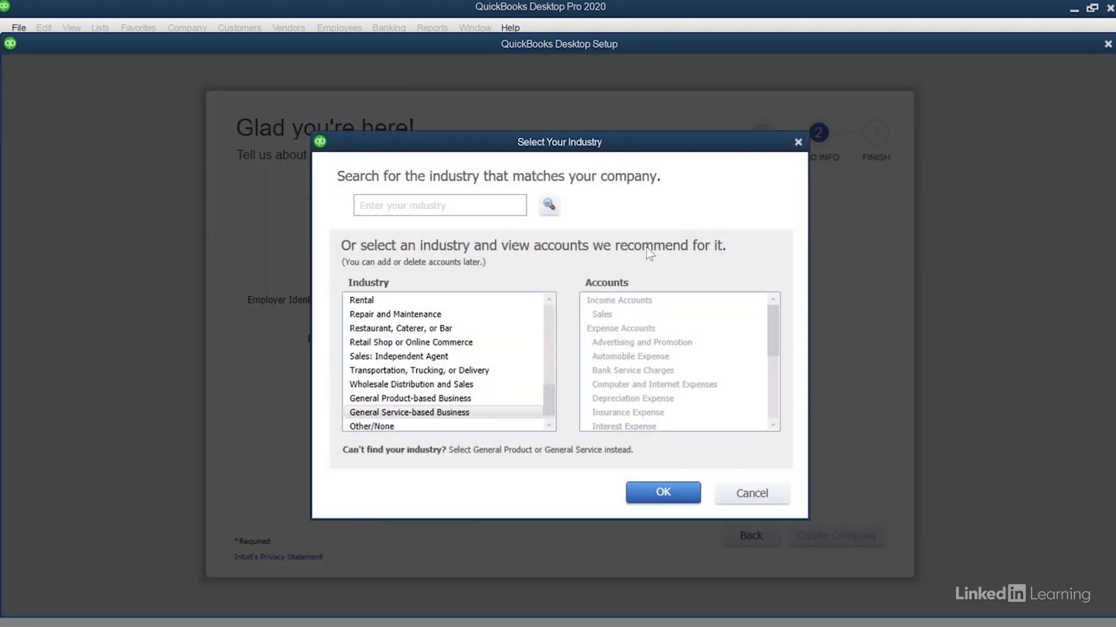
{"action": "mouse_move", "coordinate": [636, 349]}
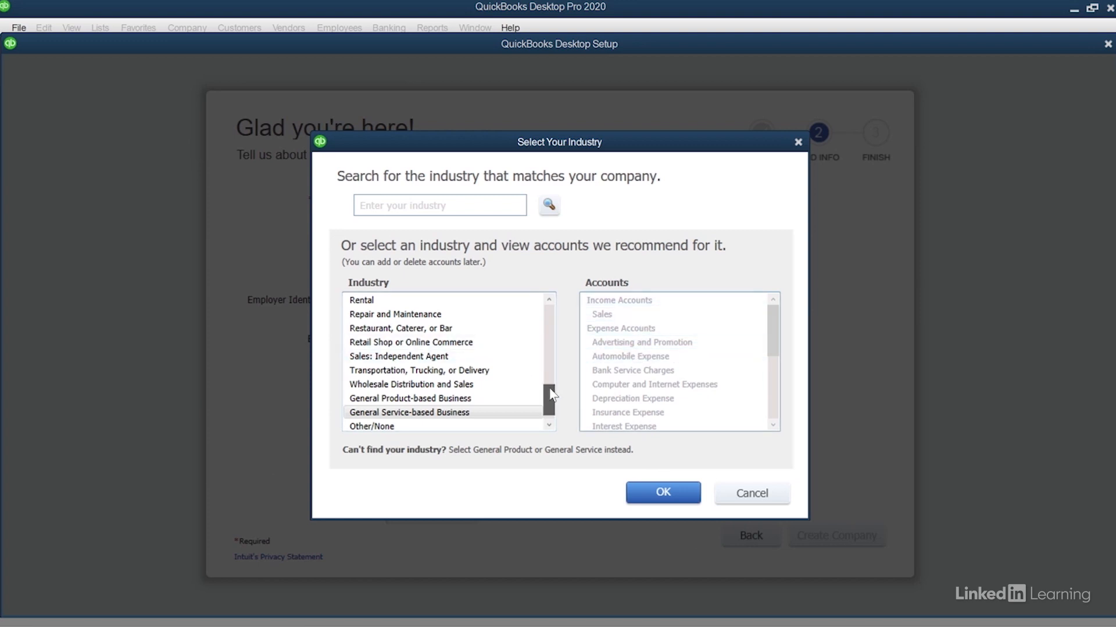
{"action": "left_click_drag", "start_coordinate": [548, 398], "coordinate": [548, 342]}
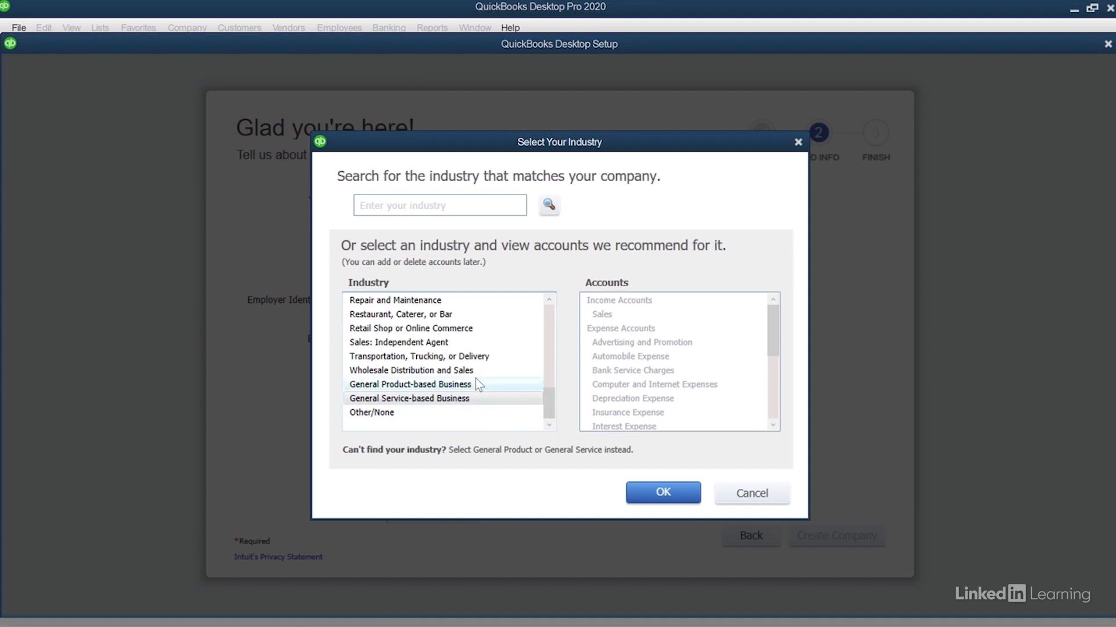
{"action": "left_click", "coordinate": [408, 398]}
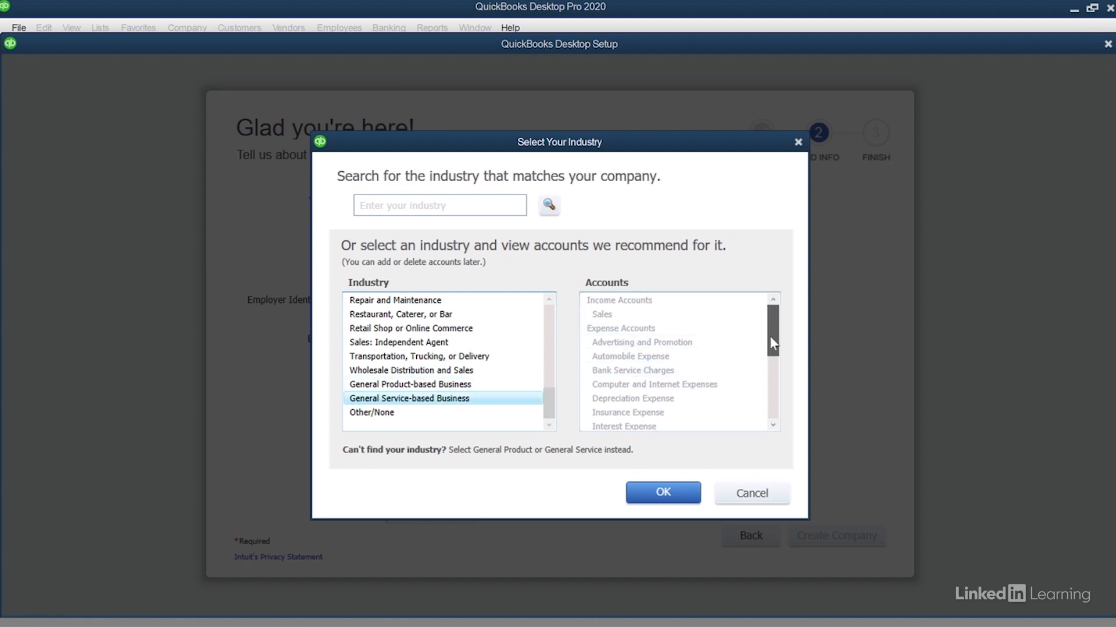
{"action": "scroll", "scroll_direction": "down", "scroll_amount": 3}
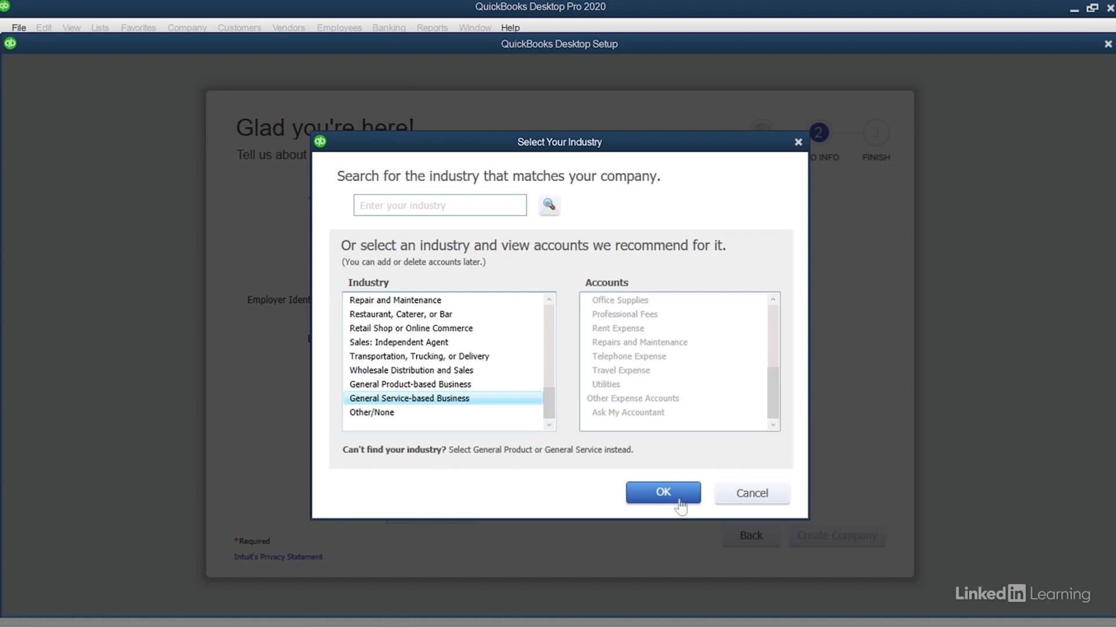
{"action": "left_click", "coordinate": [663, 493]}
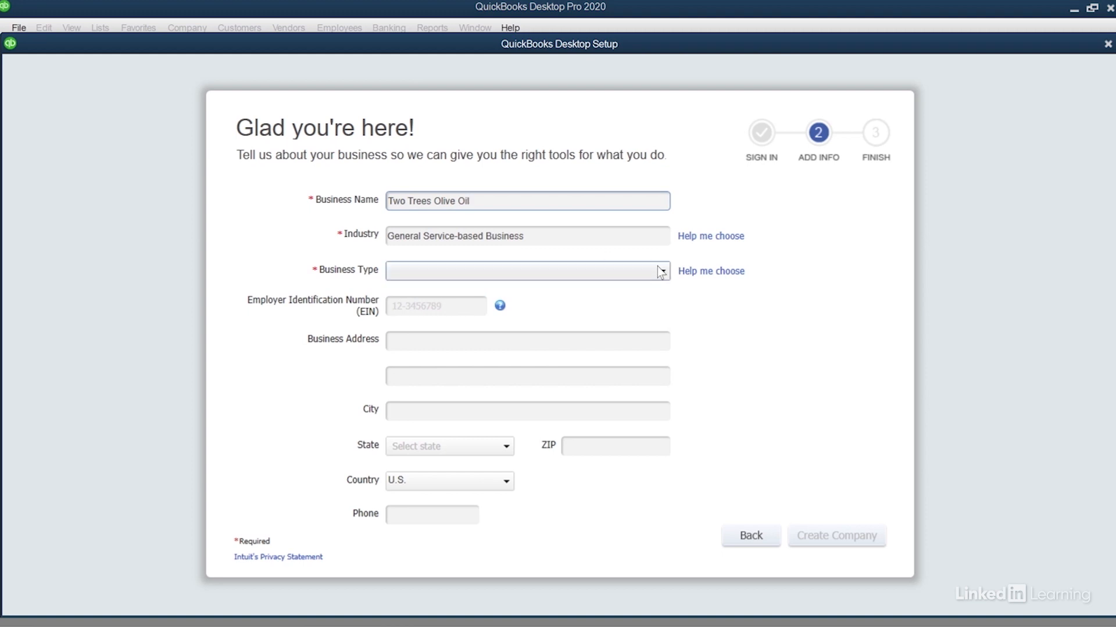
- Choose Sole Proprietorship from the Business Type dropdown
{"action": "left_click", "coordinate": [661, 271]}
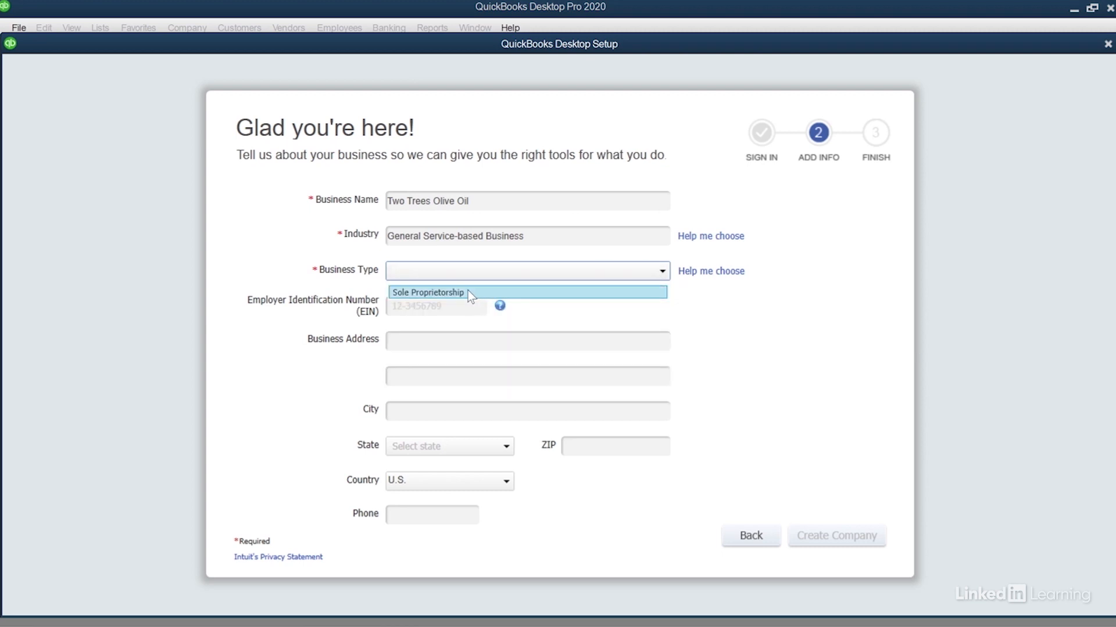
{"action": "left_click", "coordinate": [428, 292]}
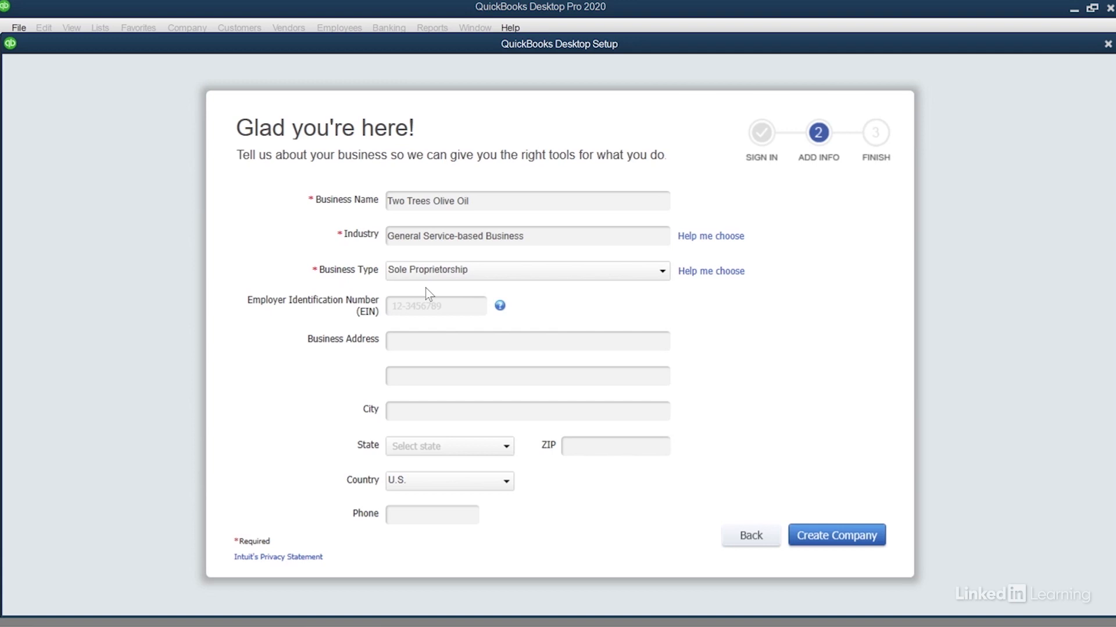
{"action": "left_click", "coordinate": [424, 306]}
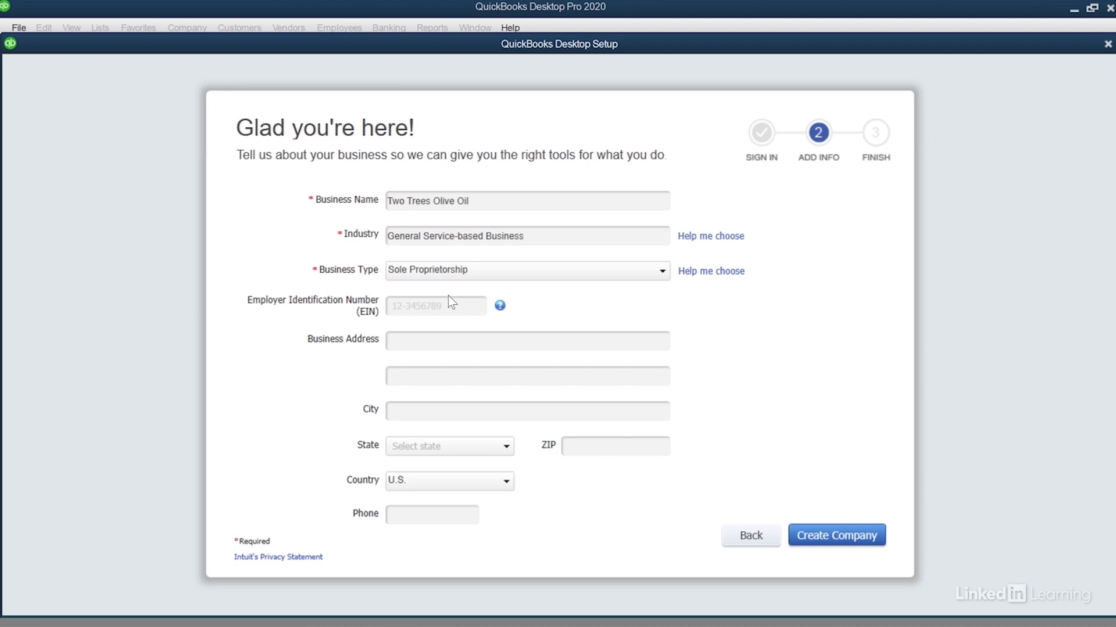
{"action": "left_click", "coordinate": [527, 341]}
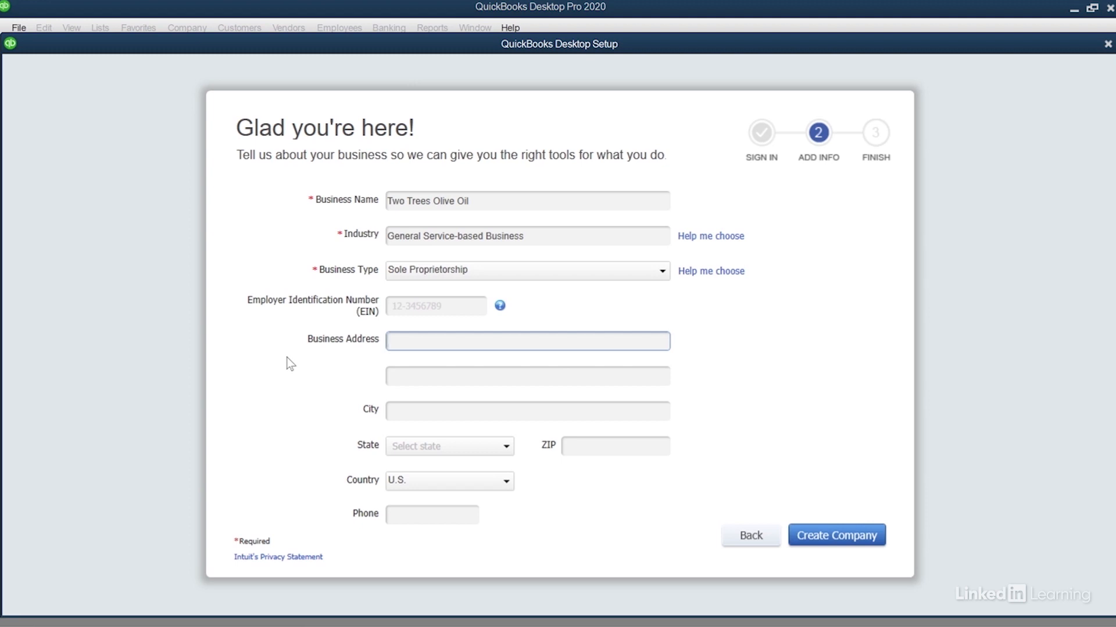
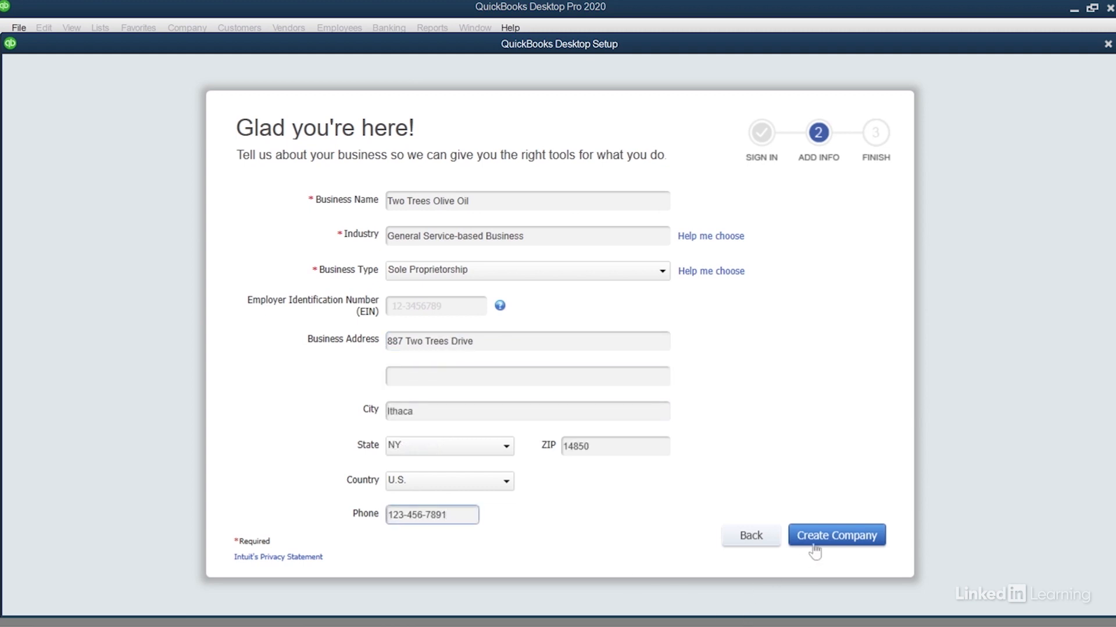
{"action": "left_click", "coordinate": [836, 535]}
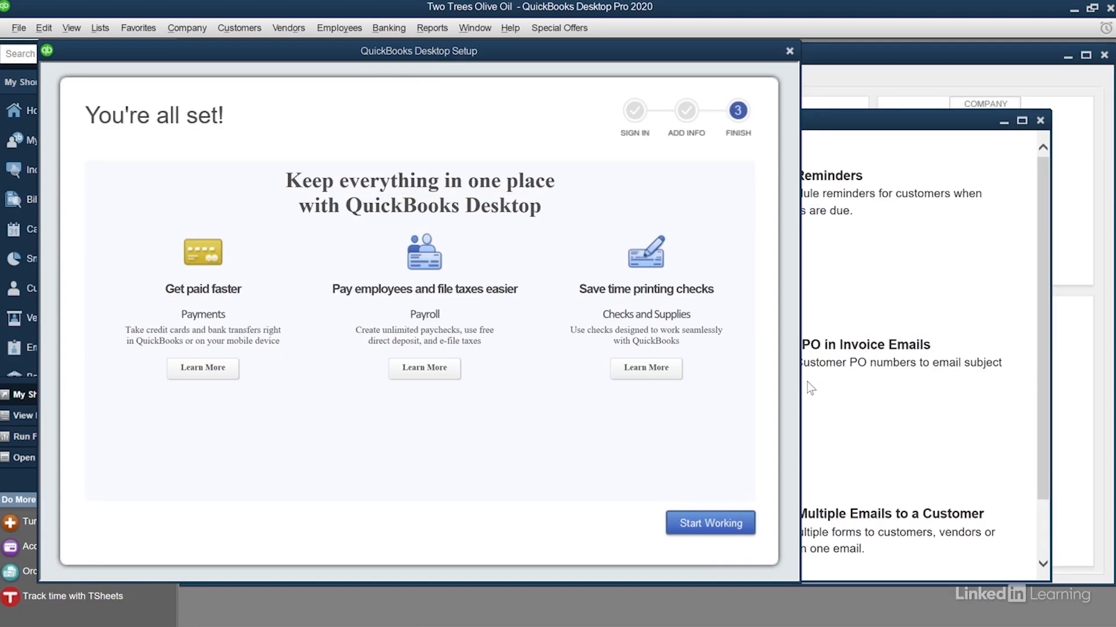
{"action": "mouse_move", "coordinate": [630, 372]}
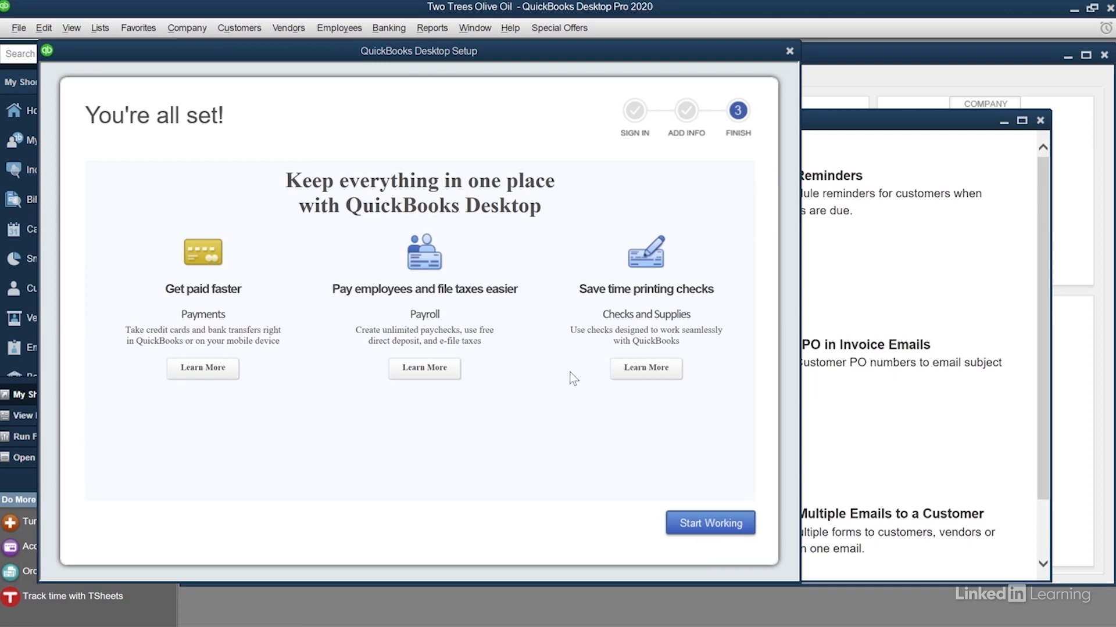
{"action": "mouse_move", "coordinate": [649, 449]}
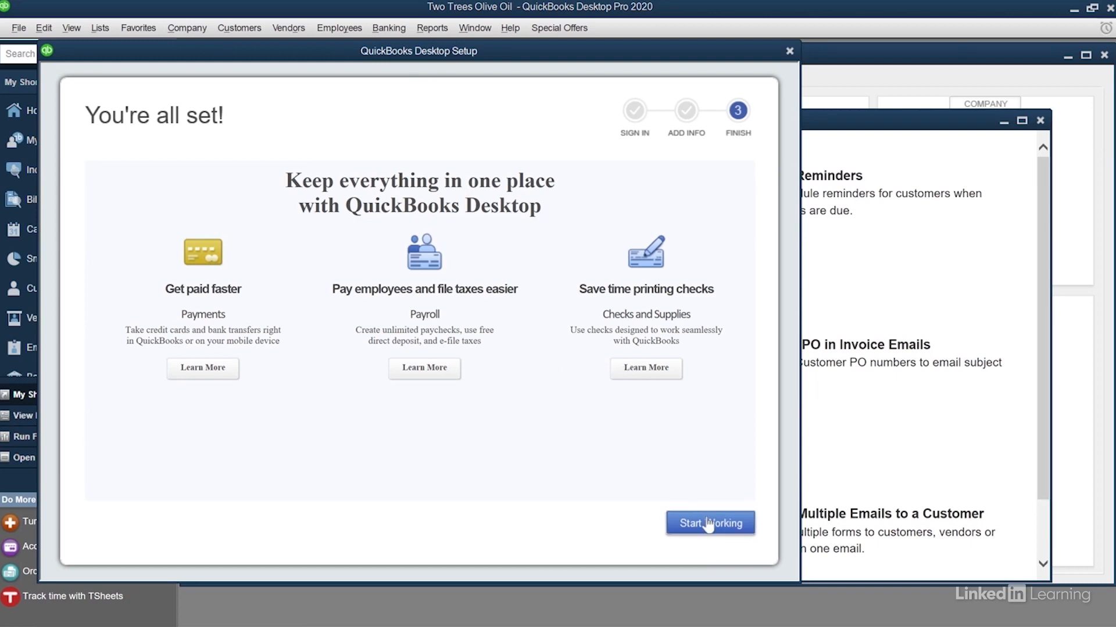
- Close setup, maximize the Home page, and collapse the left navigation pane
{"action": "left_click", "coordinate": [710, 523]}
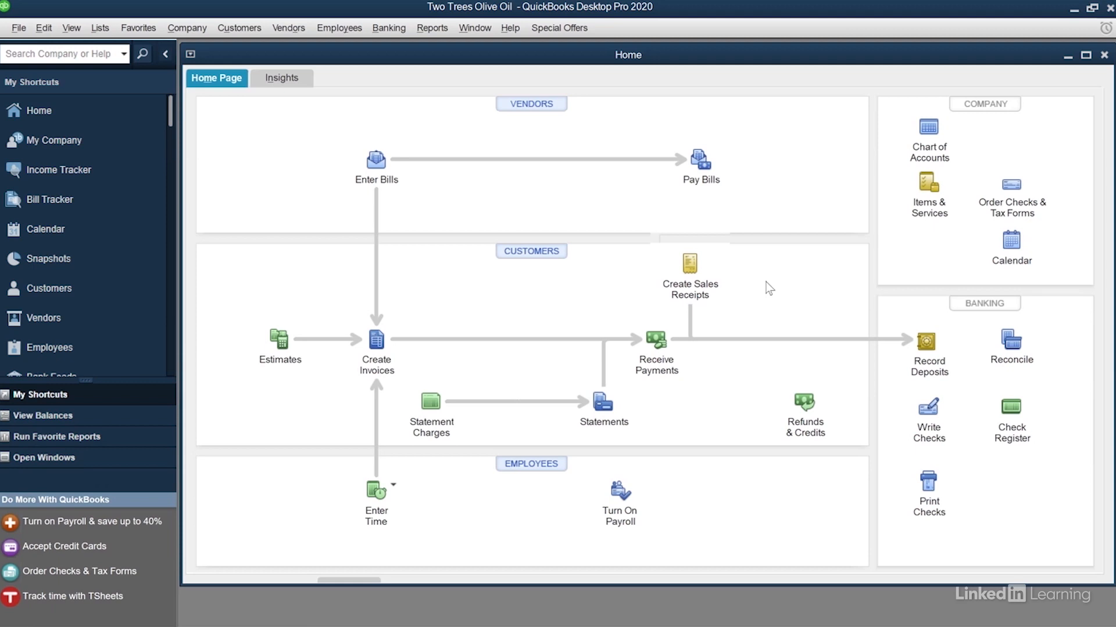
{"action": "mouse_move", "coordinate": [1084, 58]}
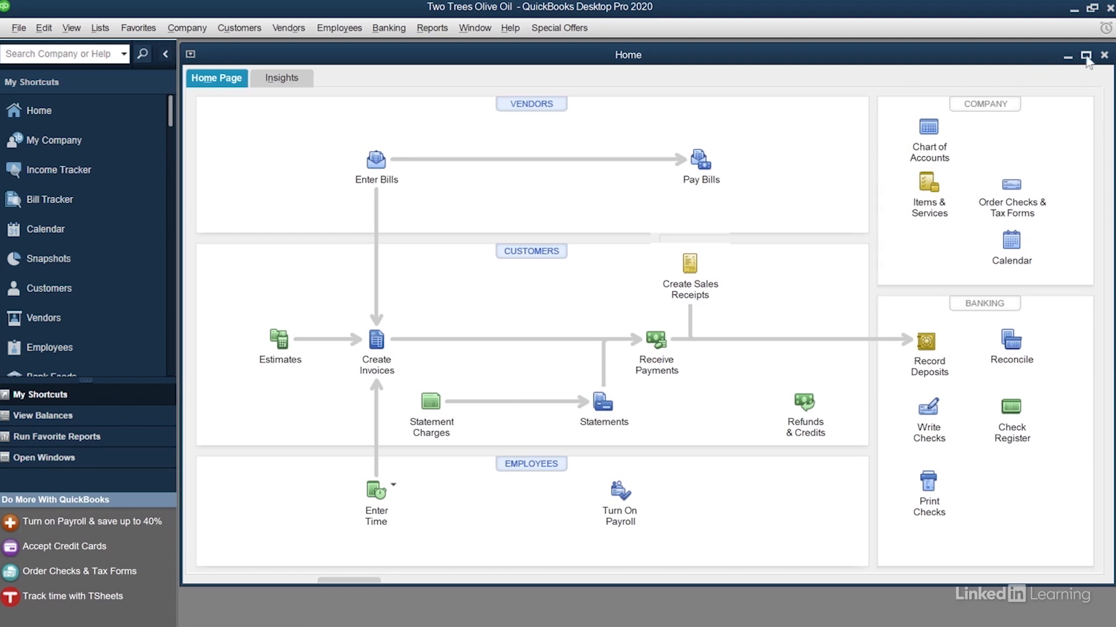
{"action": "left_click", "coordinate": [1083, 55]}
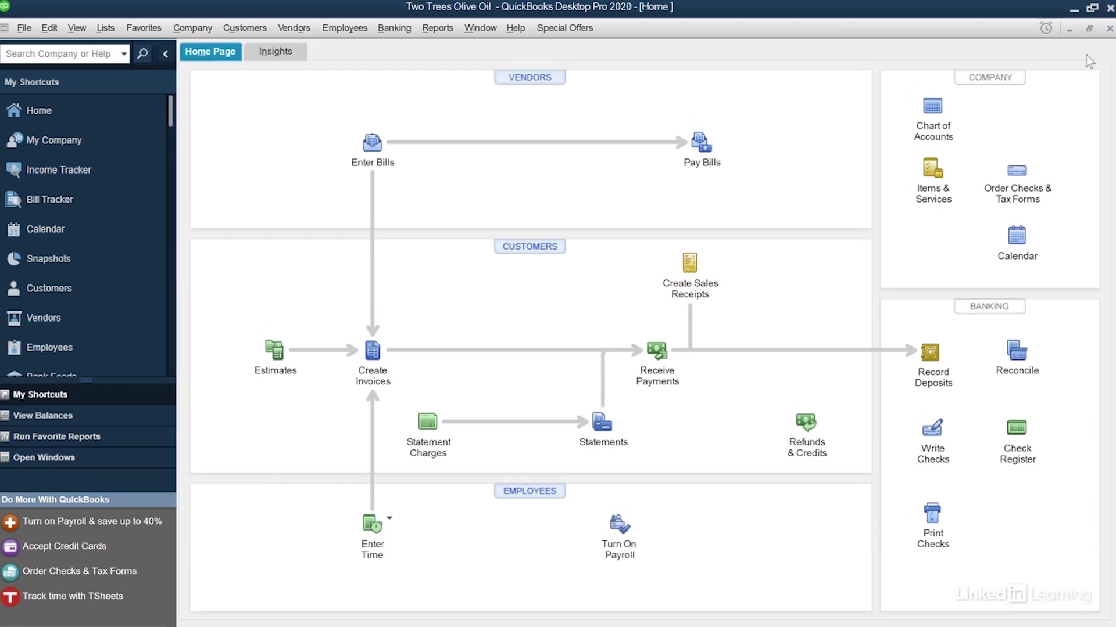
{"action": "mouse_move", "coordinate": [297, 125]}
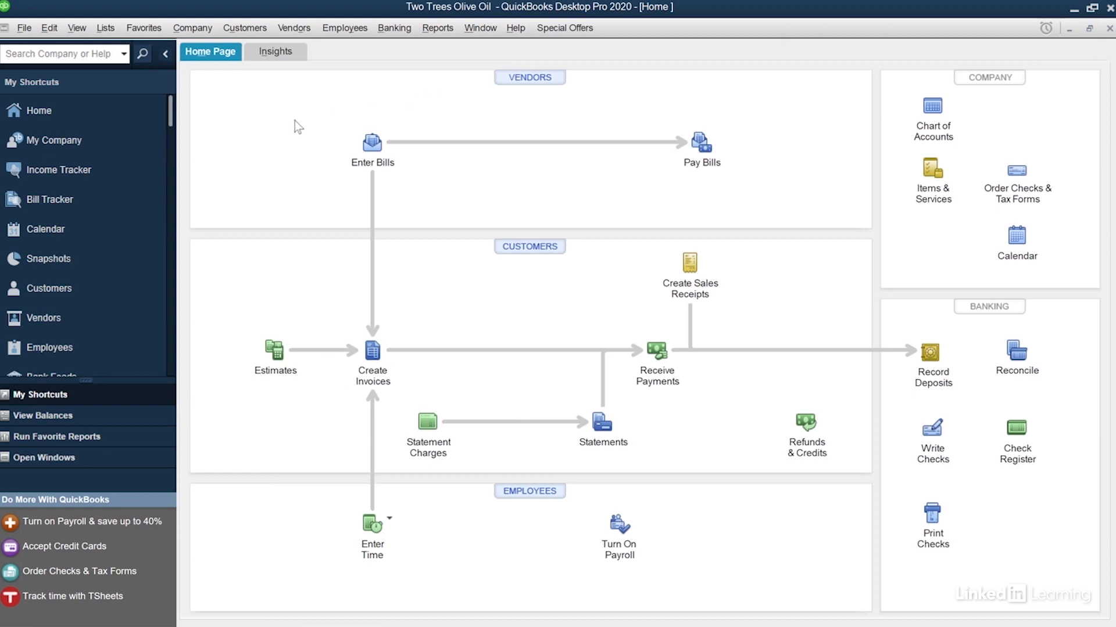
{"action": "mouse_move", "coordinate": [200, 118]}
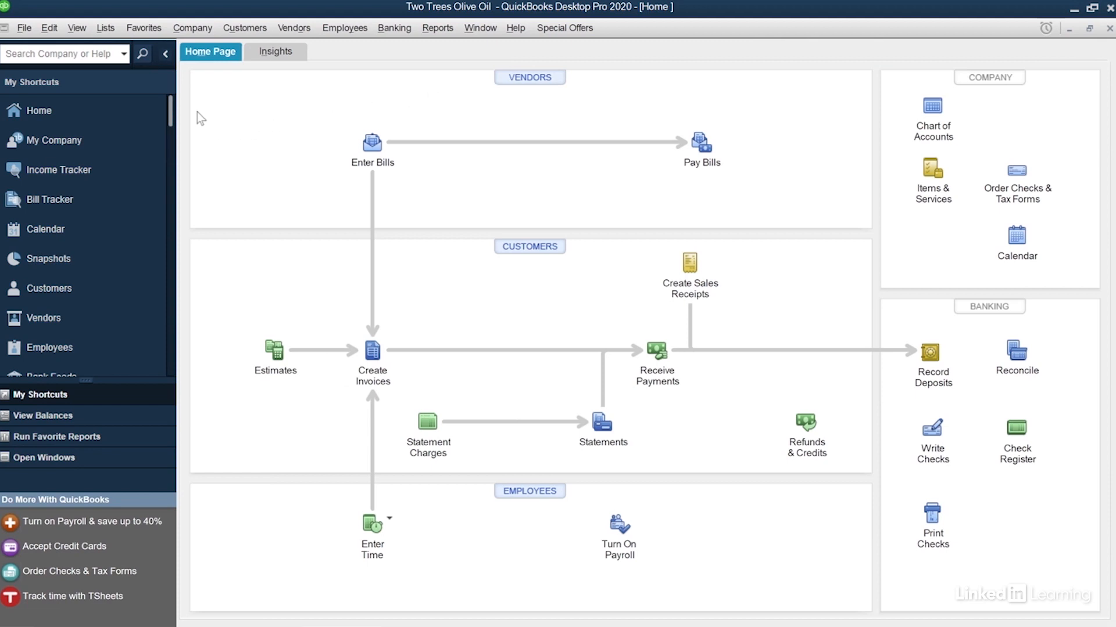
{"action": "mouse_move", "coordinate": [166, 55]}
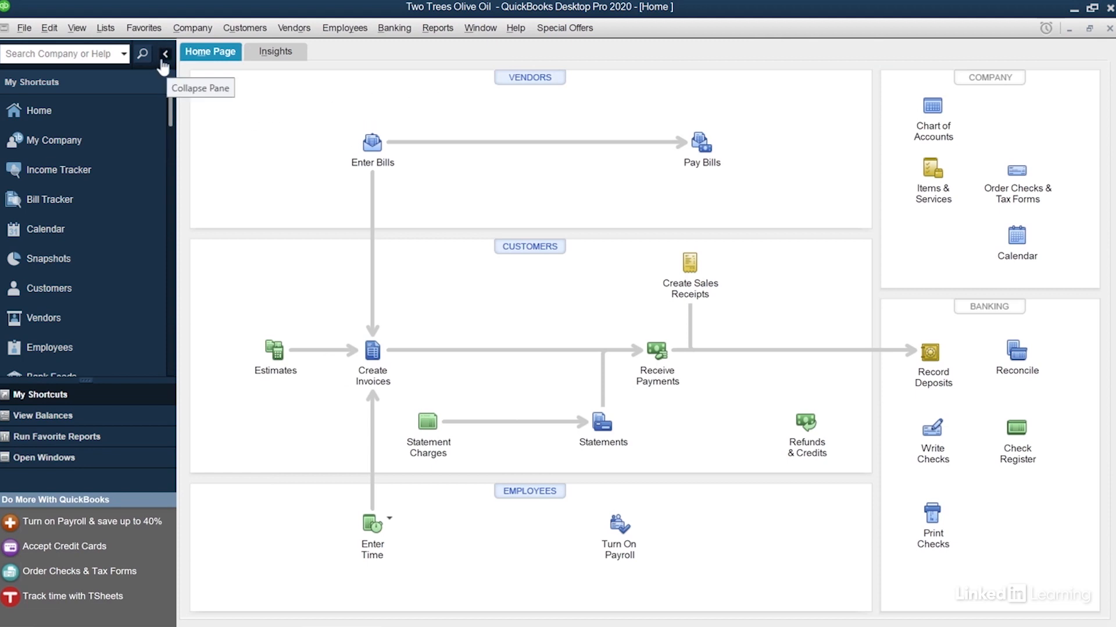
{"action": "left_click", "coordinate": [166, 53]}
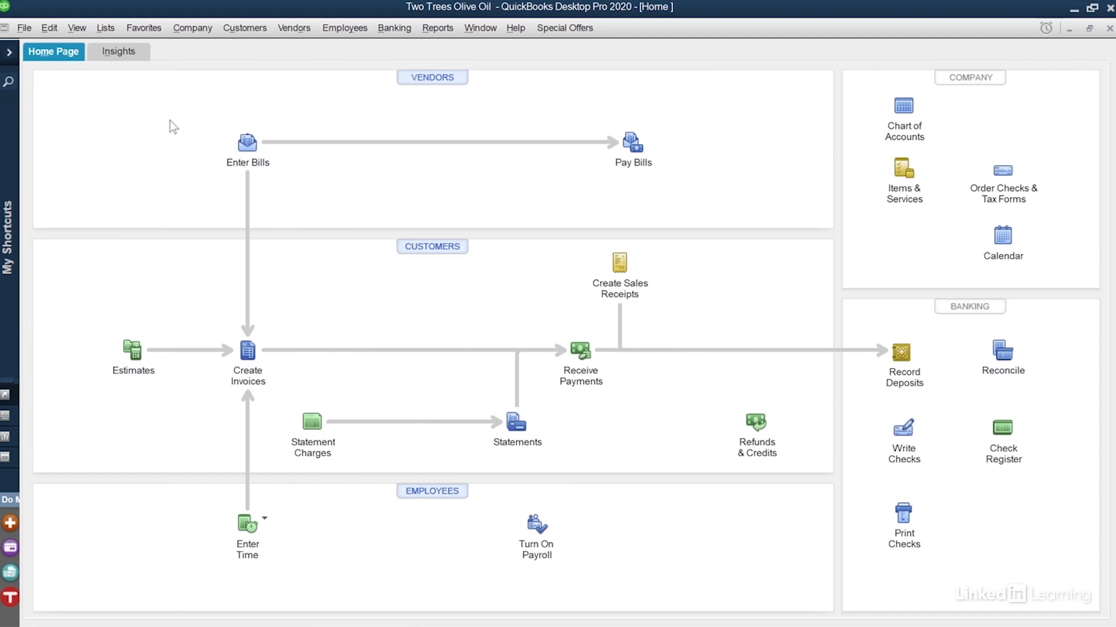